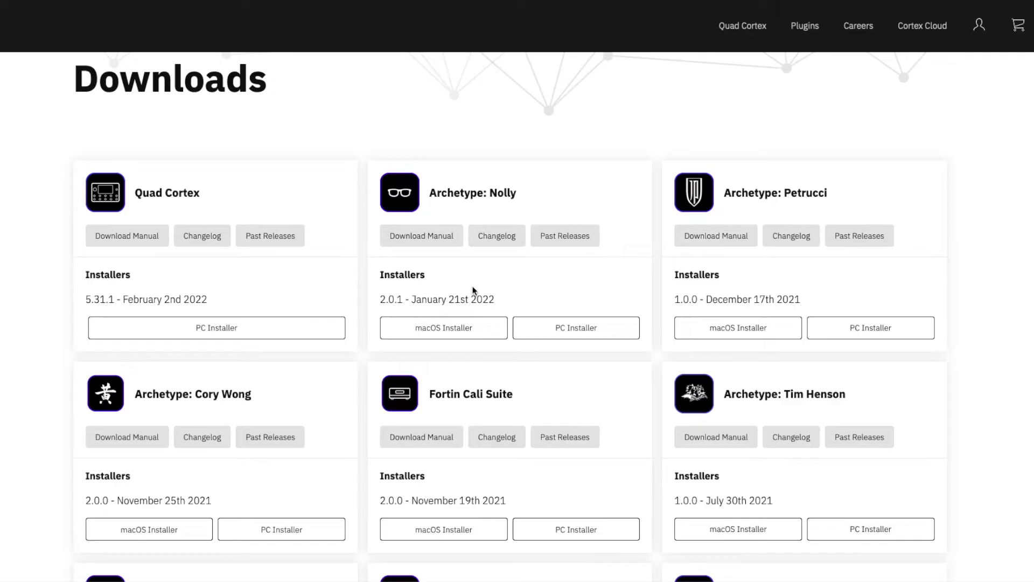
pyautogui.moveTo(476, 264)
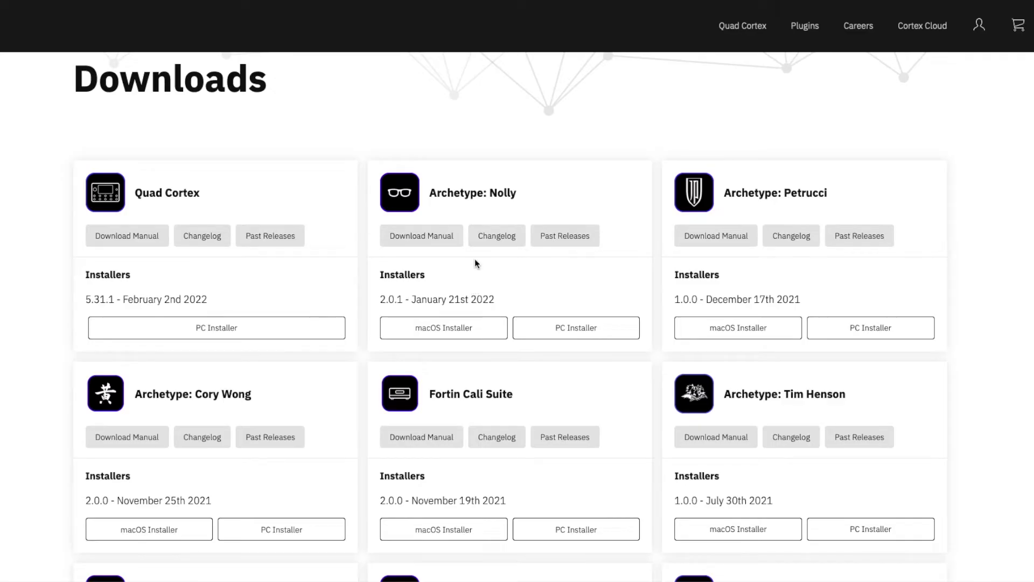
# Step: Check that Parallax's About panel shows version 1.0.0, then close it
pyautogui.scroll(-3)
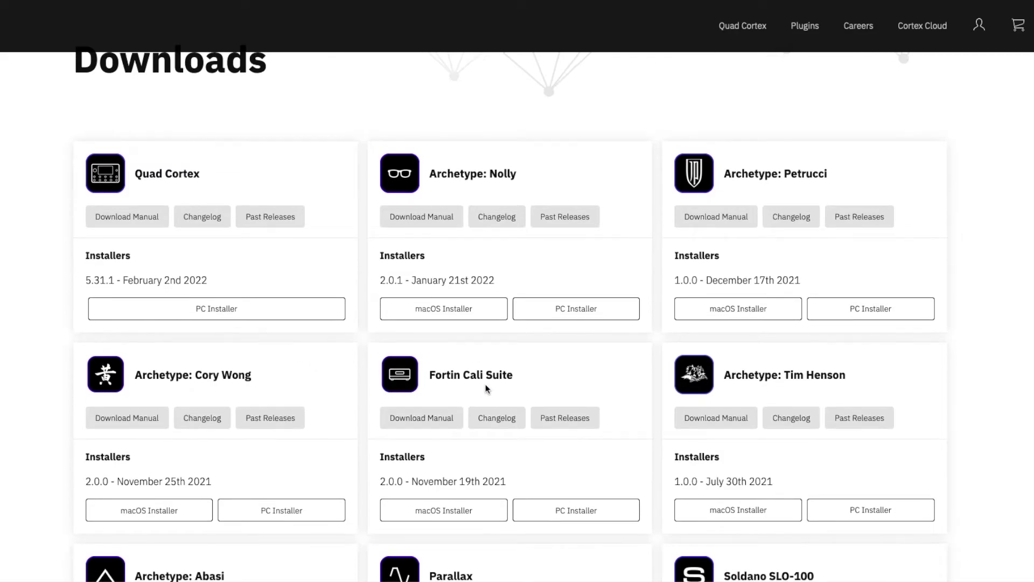
pyautogui.scroll(-3)
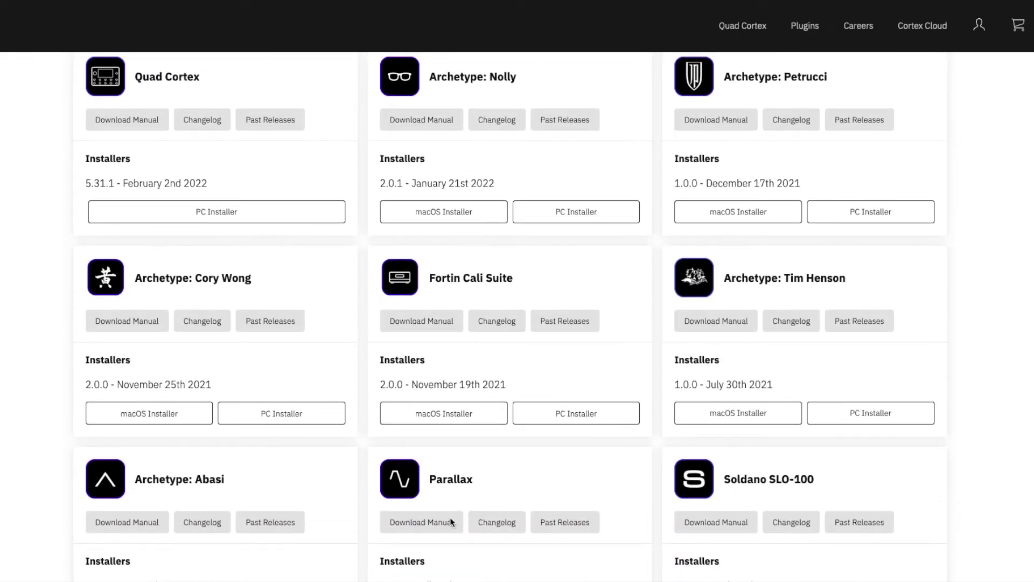
pyautogui.scroll(-3)
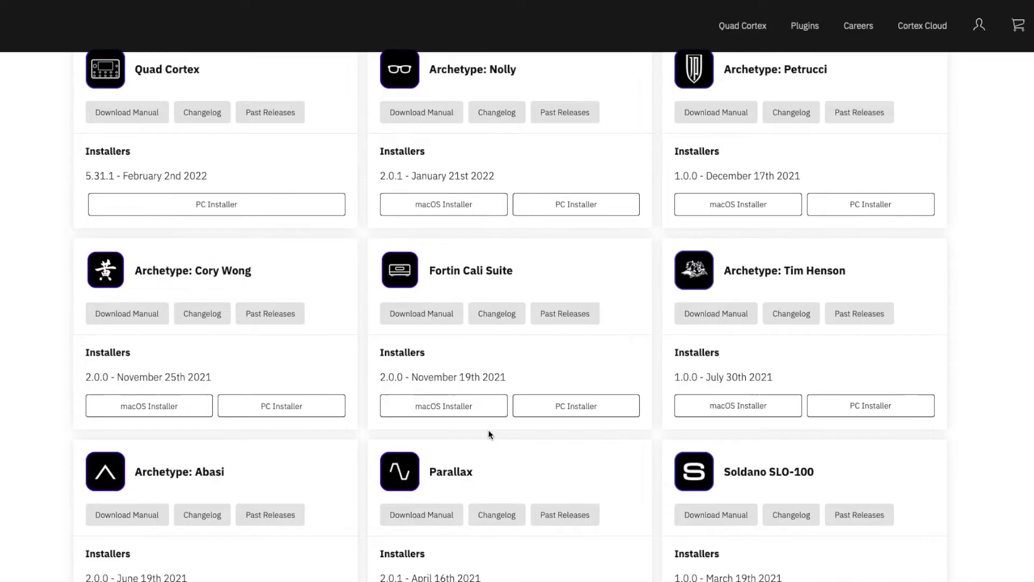
pyautogui.scroll(3)
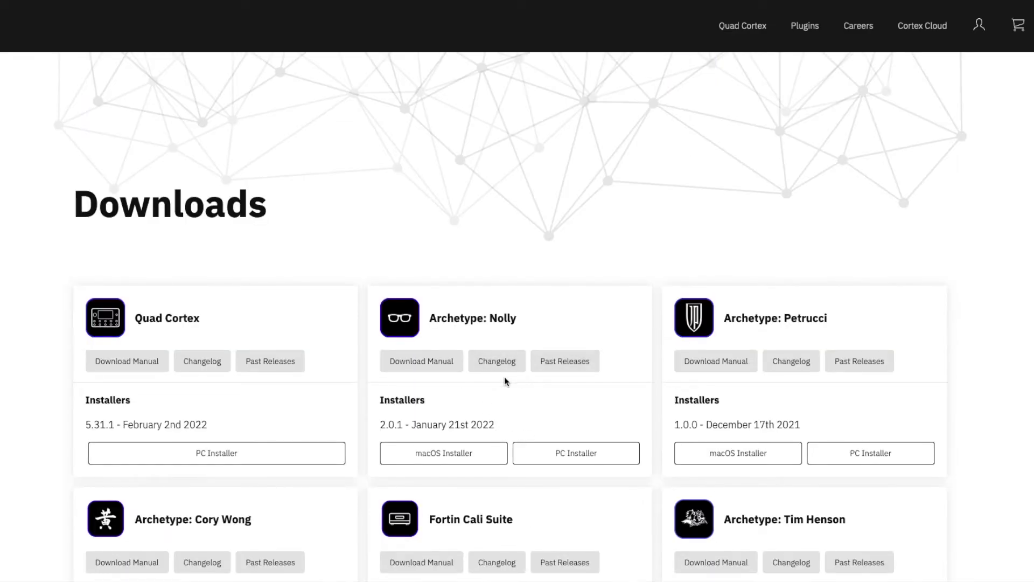
pyautogui.scroll(-3)
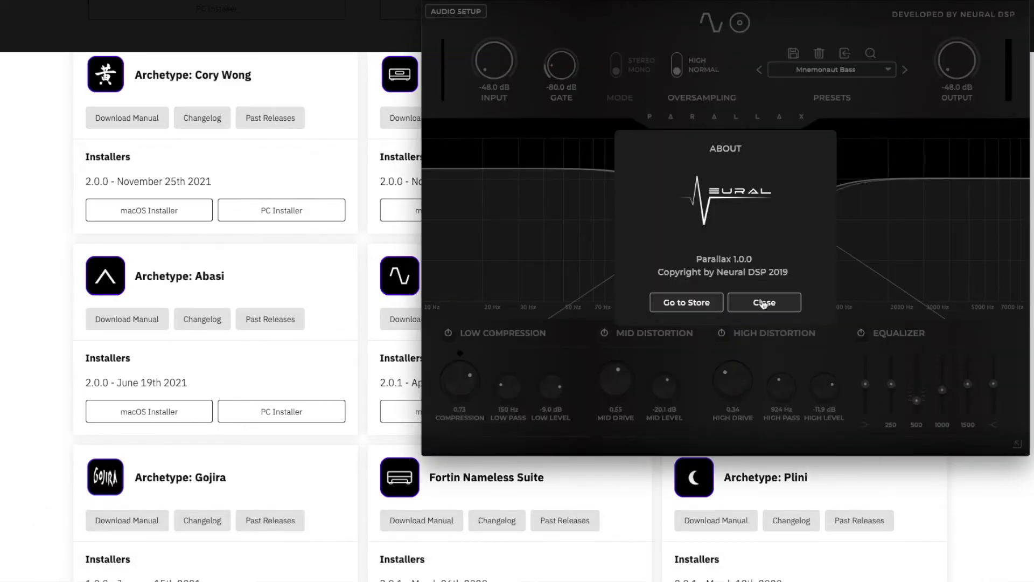
pyautogui.click(763, 303)
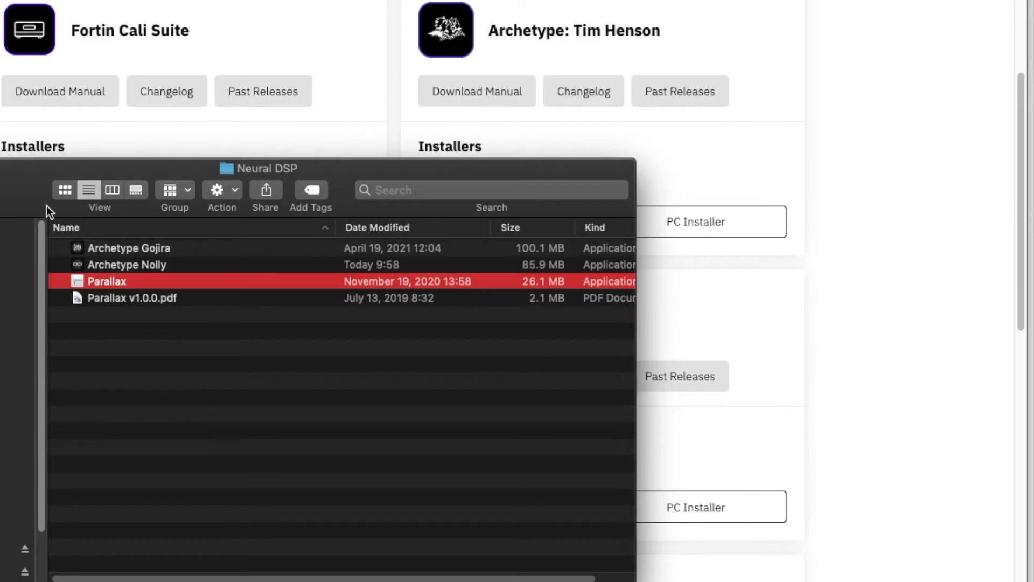
pyautogui.moveTo(124, 259)
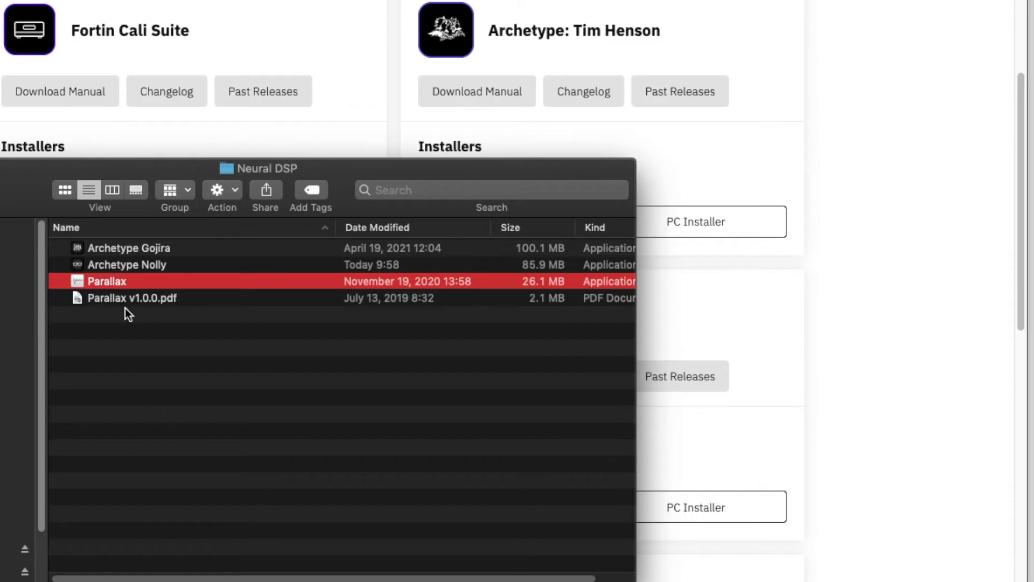
# Step: Trash the old Parallax 1.0.0 and run the Parallax 2.0.1 macOS installer to completion
pyautogui.rightClick(128, 298)
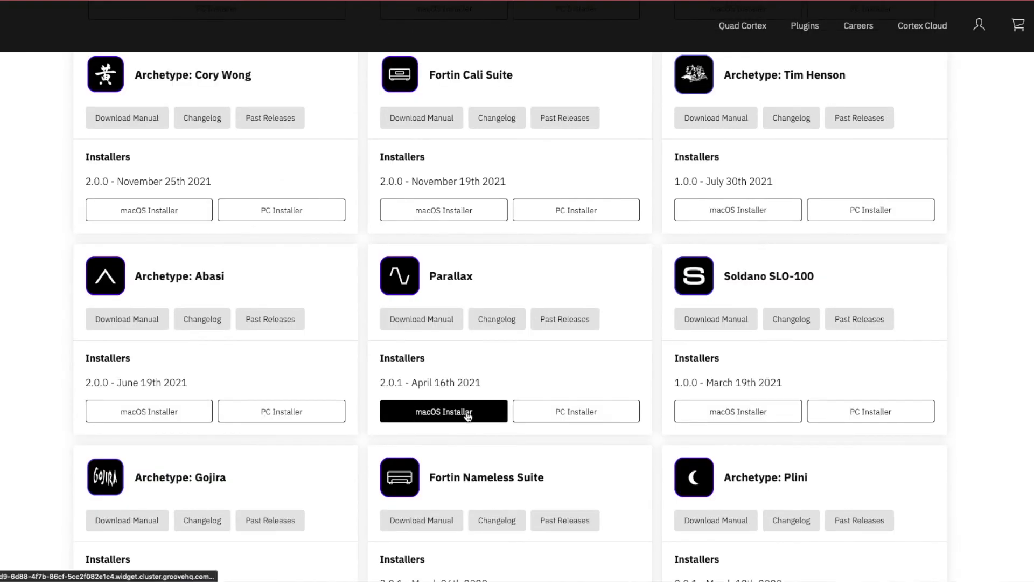
pyautogui.click(443, 411)
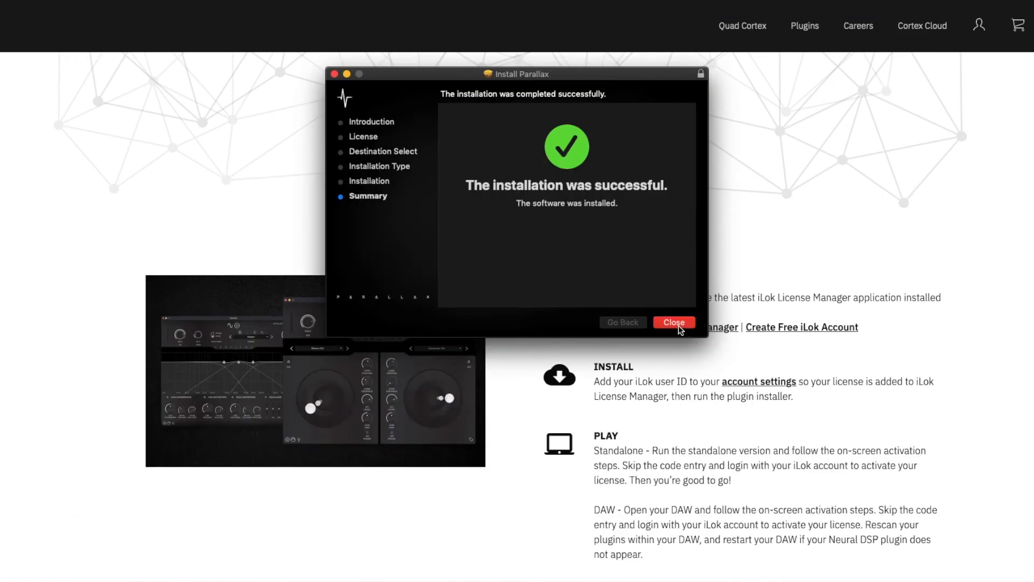
pyautogui.click(673, 323)
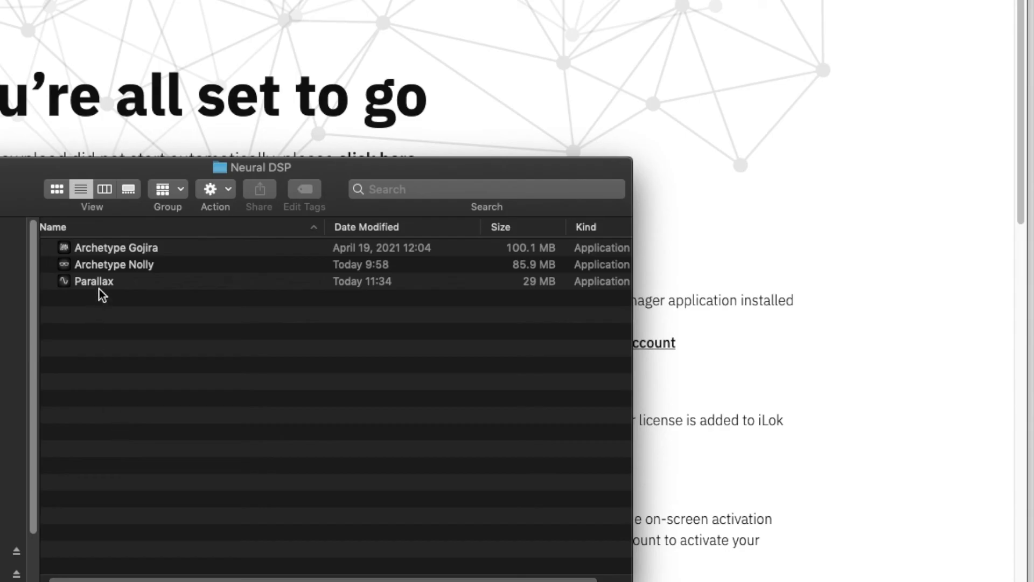
# Step: Launch the reinstalled Parallax, confirm About reports 2.0.1 Release, and close it
pyautogui.click(95, 281)
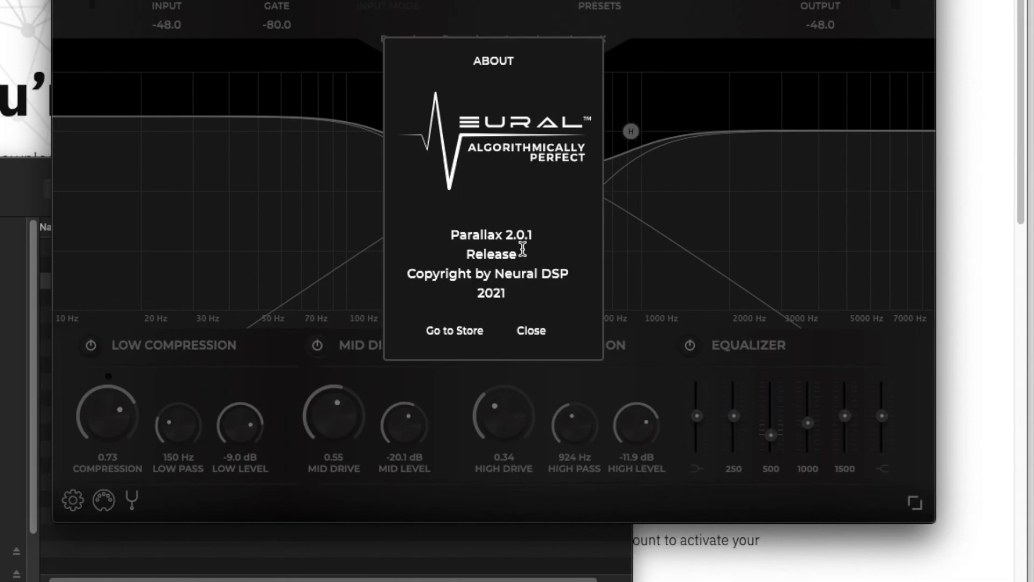
pyautogui.click(453, 330)
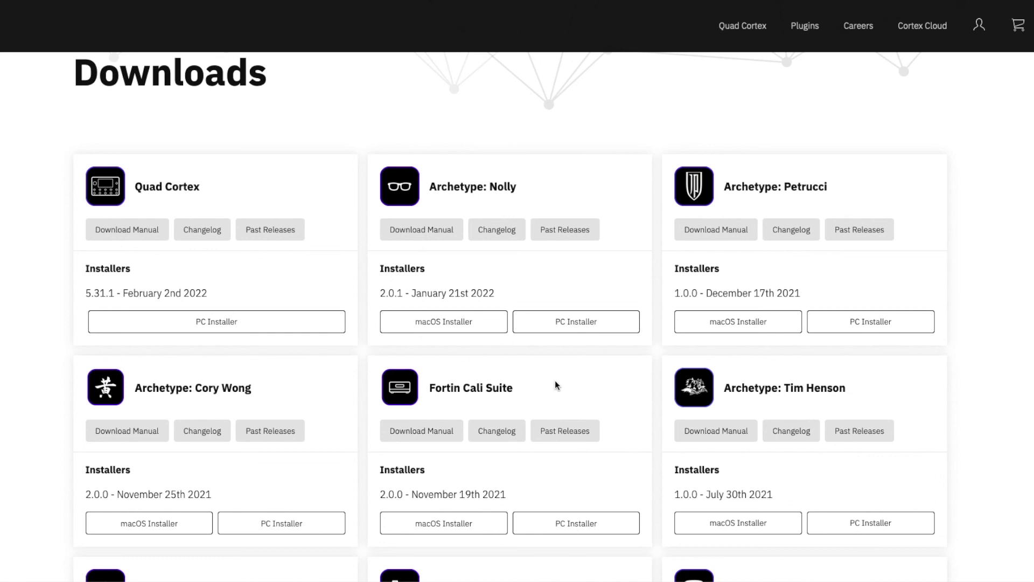
pyautogui.moveTo(540, 370)
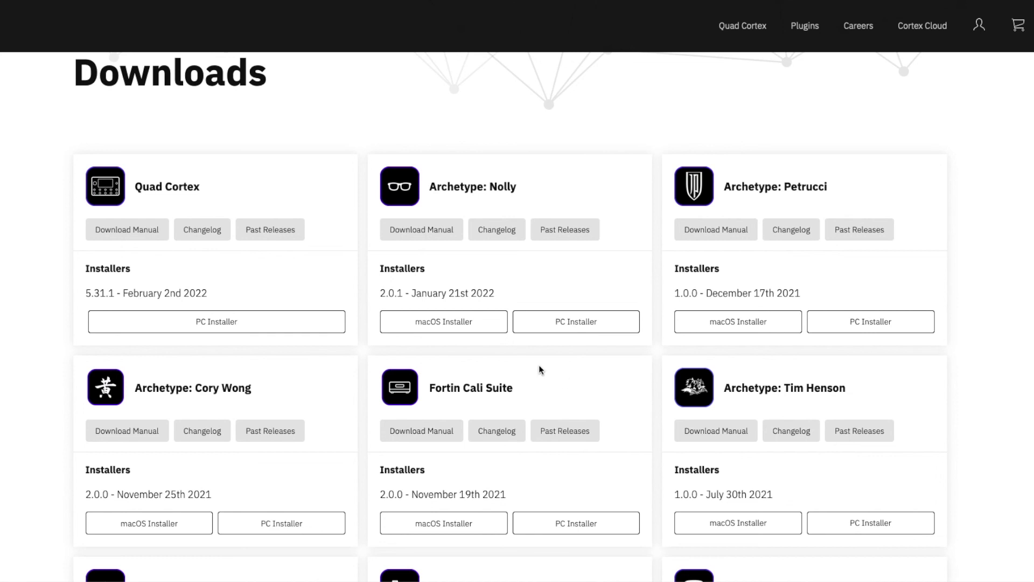